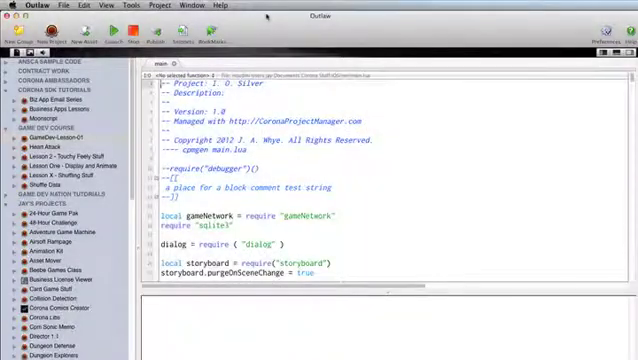
- Launch the Lua Scratch Pad plug-in from the Tools menu's plug-ins list
click(125, 5)
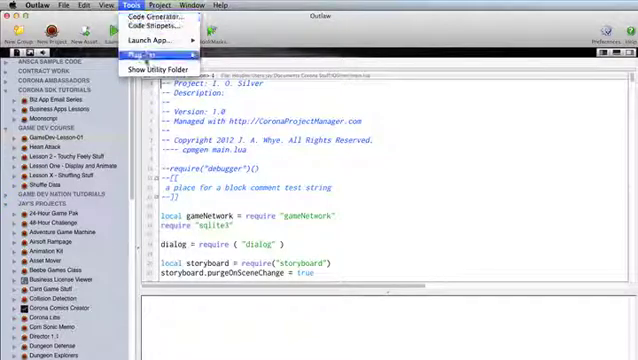
mouse_move(142, 44)
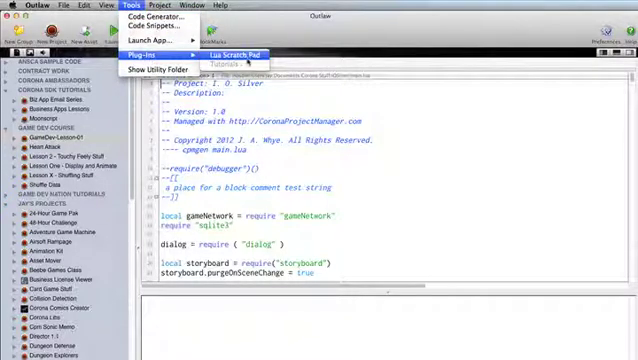
click(232, 51)
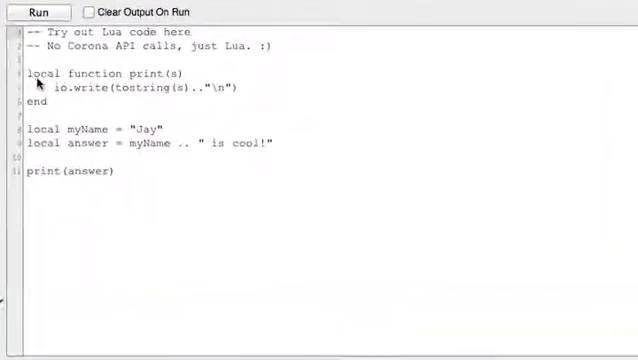
double_click(48, 73)
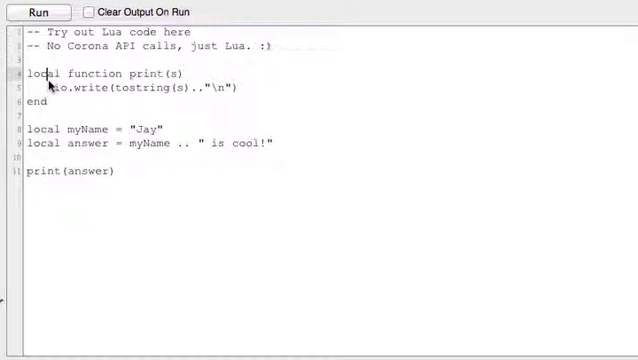
mouse_move(90, 89)
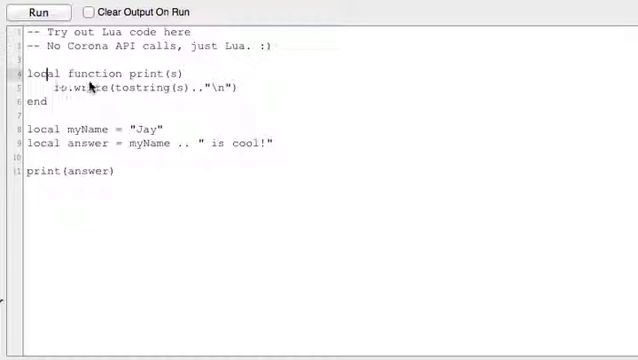
double_click(143, 73)
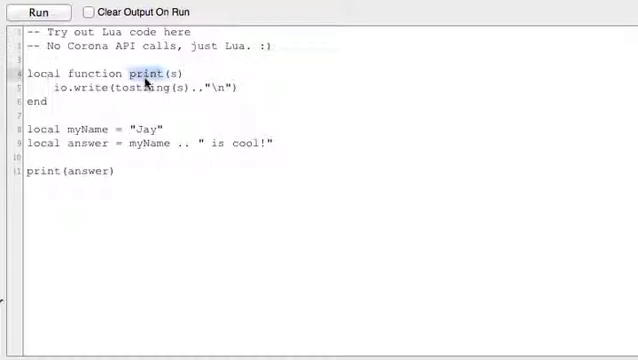
click(172, 73)
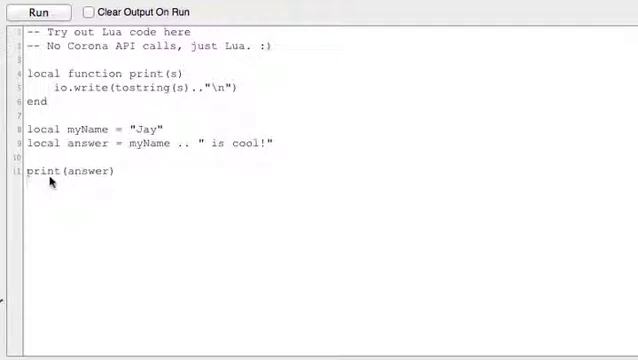
double_click(87, 171)
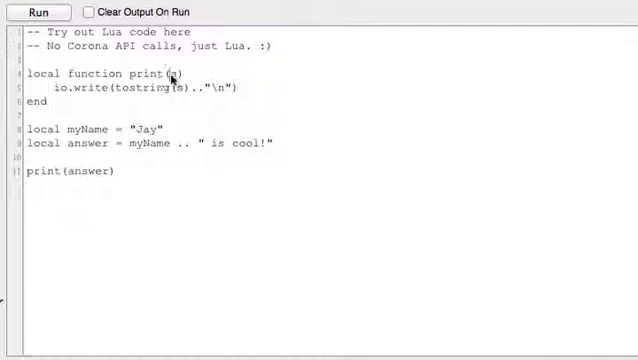
mouse_move(158, 88)
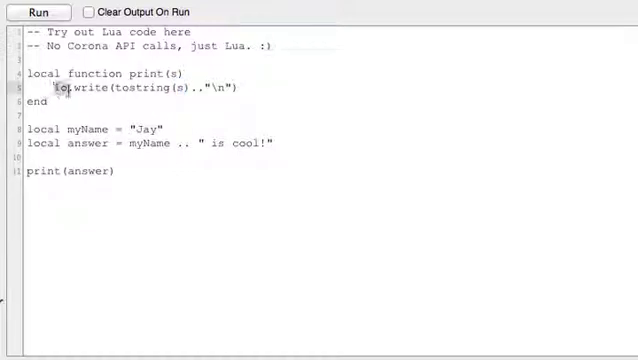
double_click(93, 88)
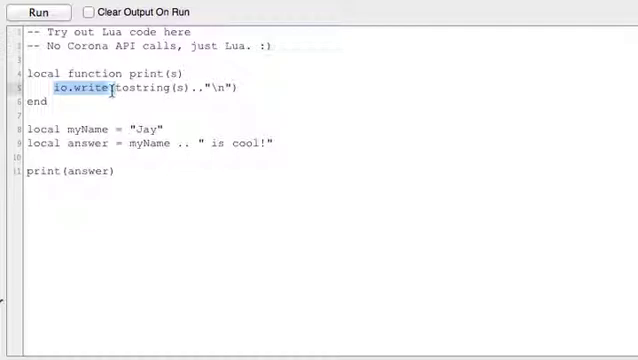
double_click(135, 88)
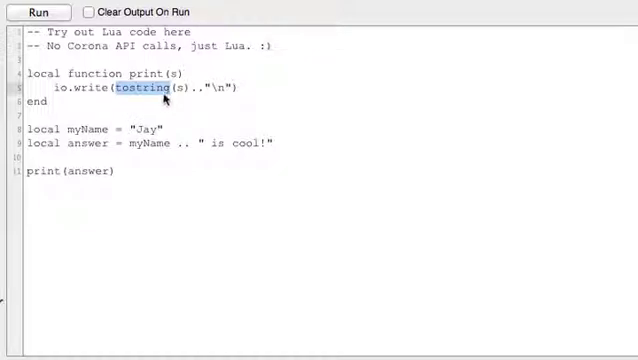
click(180, 88)
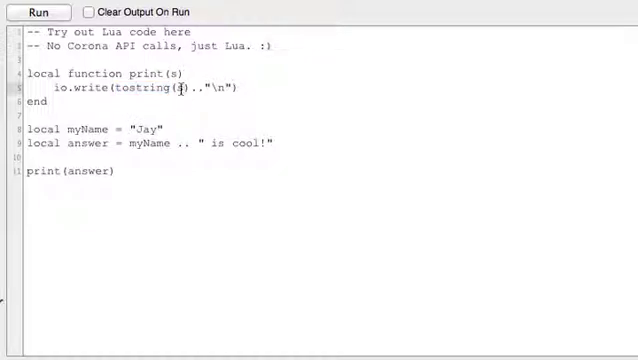
double_click(179, 87)
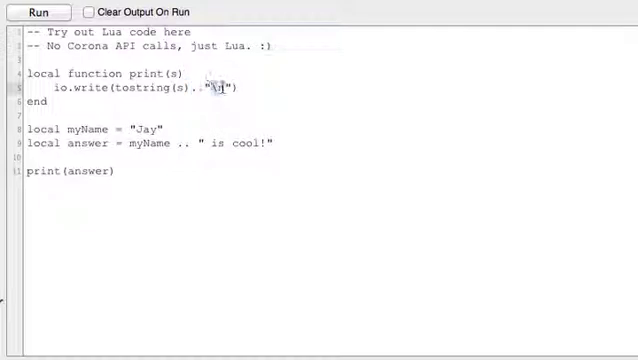
double_click(220, 87)
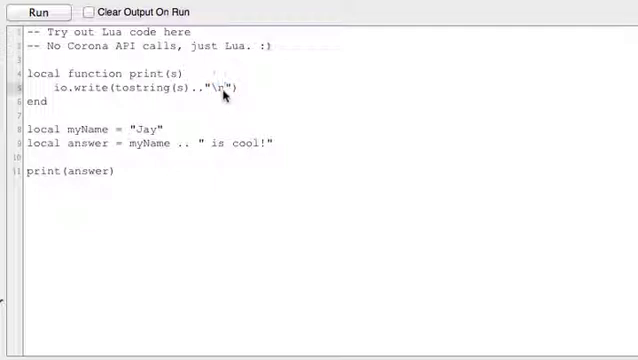
mouse_move(216, 102)
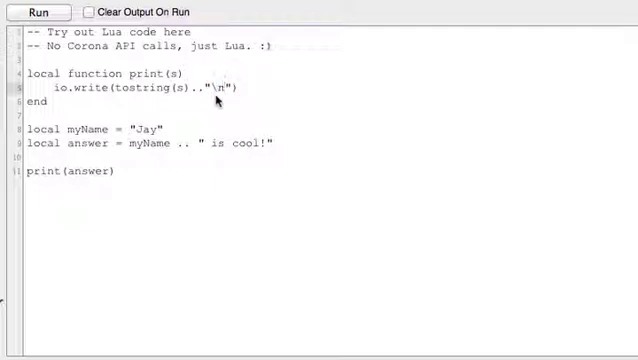
- Run the script twice to print "Jay is cool!", then append .. "\n" to the print
click(38, 11)
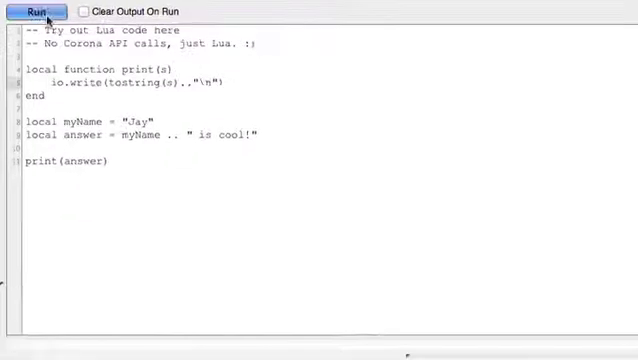
click(39, 11)
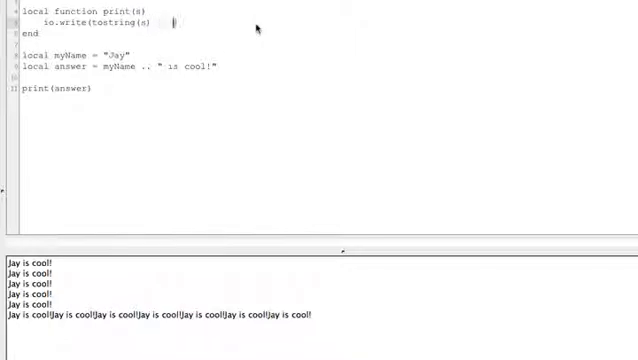
text(.. "\n"))
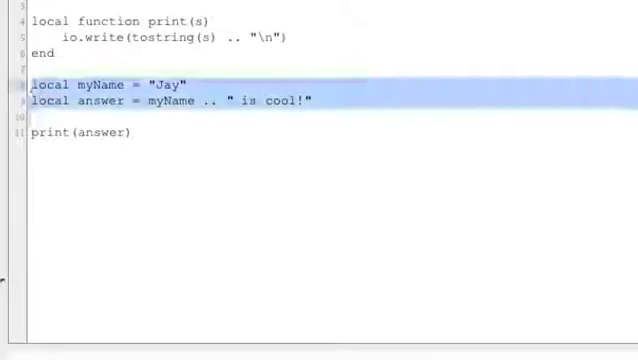
- Replace the myName and answer lines with a function whoIsCool(n) header
key(Delete)
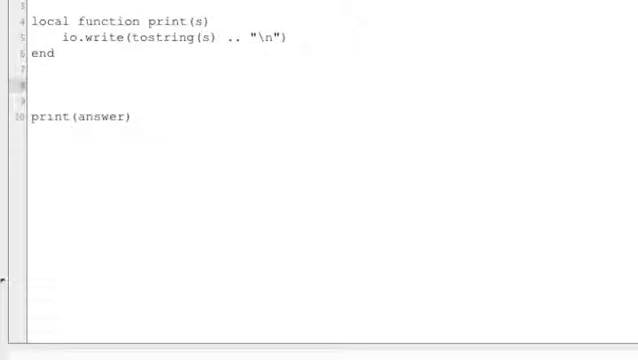
text(local f)
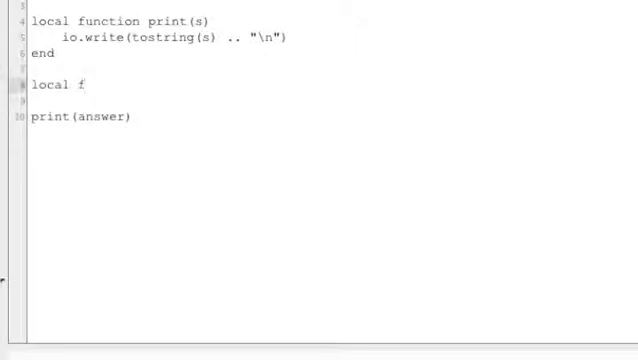
text(unction)
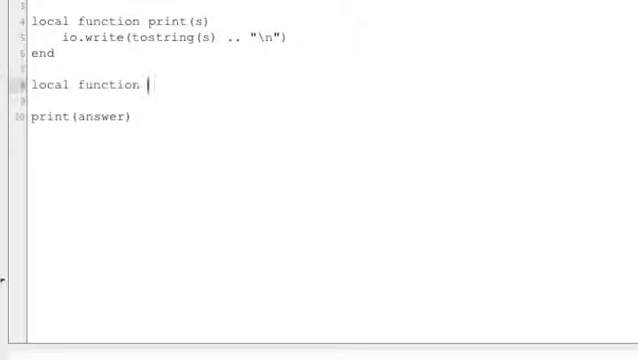
text(whoIsCool()
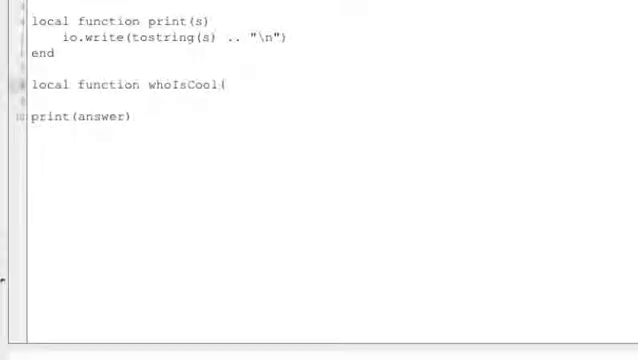
text(()
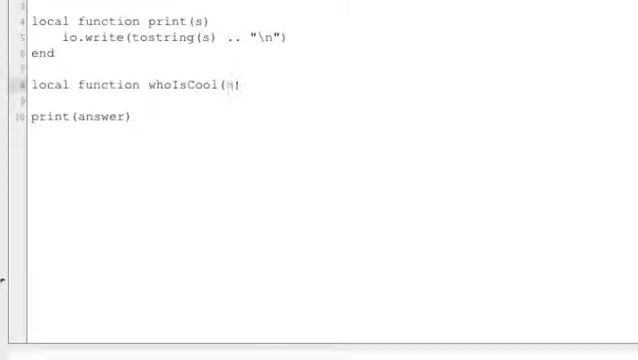
text(n)
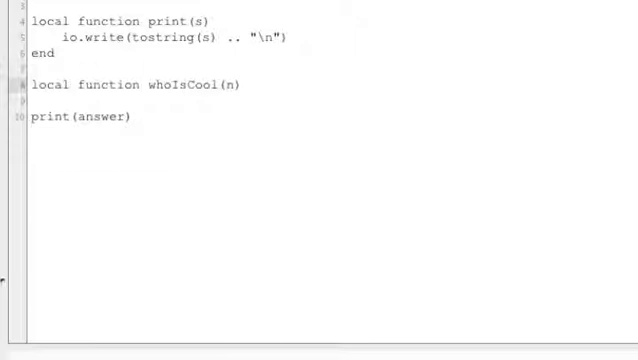
- Fill whoIsCool with local msg = n .. " is cool, that's who!" and print(msg)
text(local)
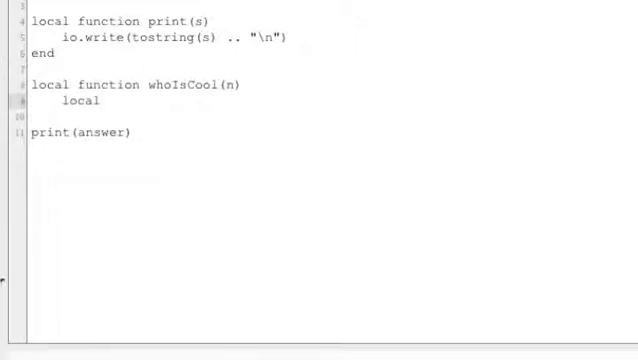
text(msg =)
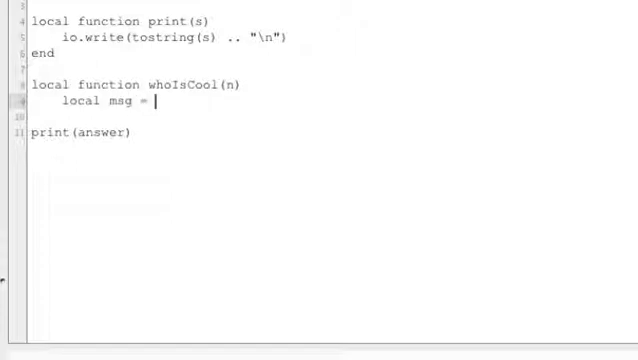
text(n)
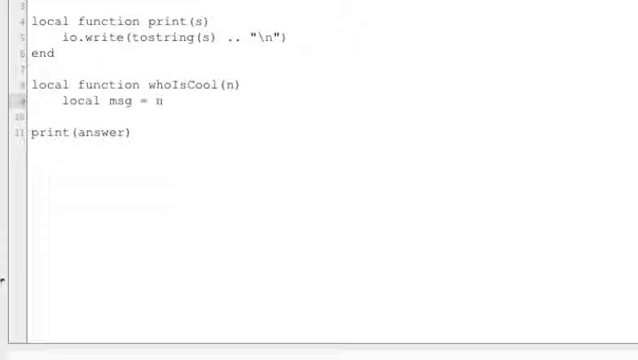
text(.. ")
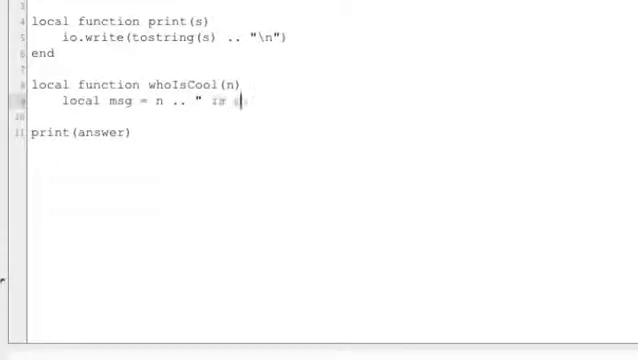
text(is cool, that's)
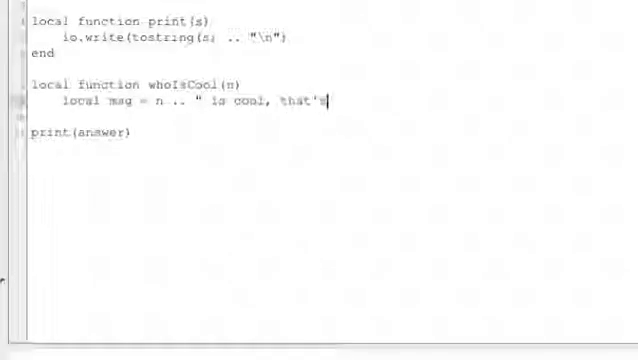
text(who!")
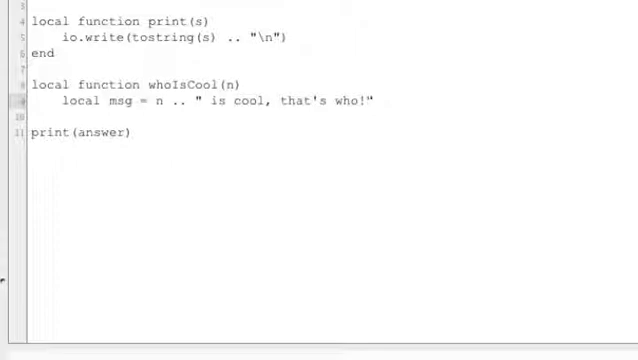
mouse_move(177, 113)
text(print()
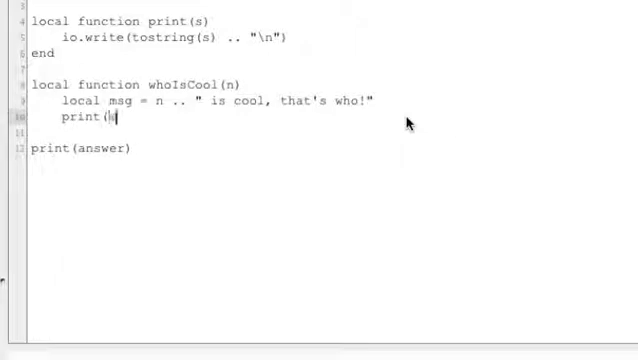
text(msg))
text(end)
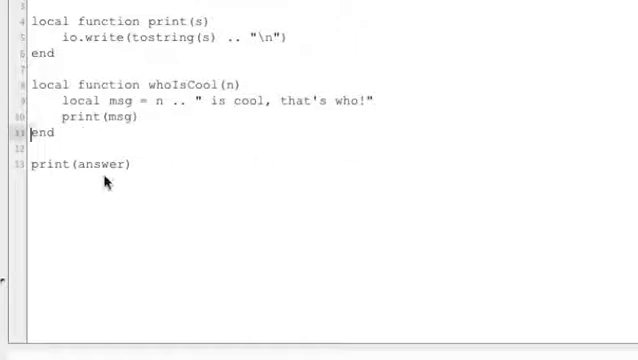
mouse_move(77, 173)
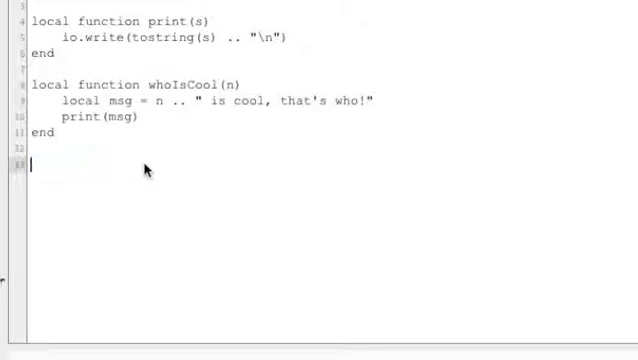
mouse_move(256, 227)
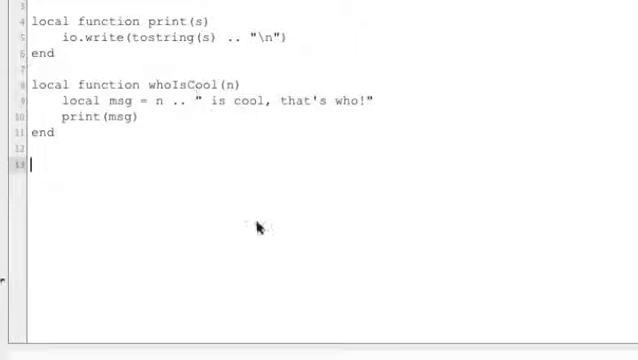
- Add calls whoIsCool("Bob") and whoIsCool("Sally") to print both messages
text(whoIs)
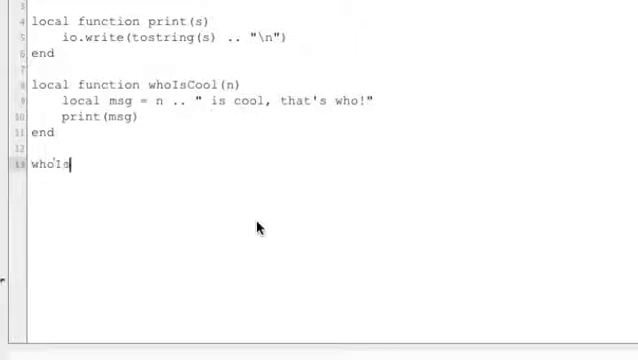
text(Cool)
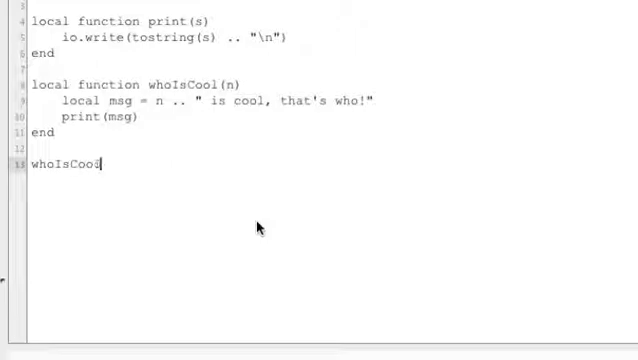
text((")
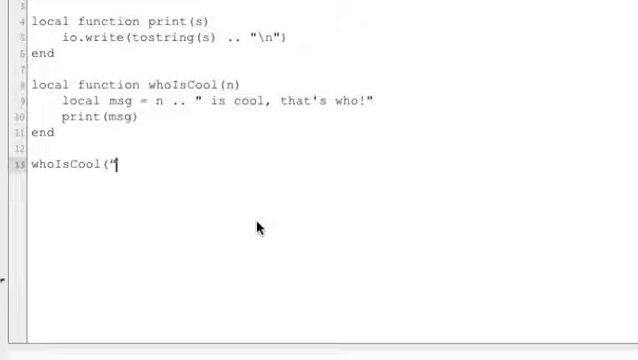
text(Bob)
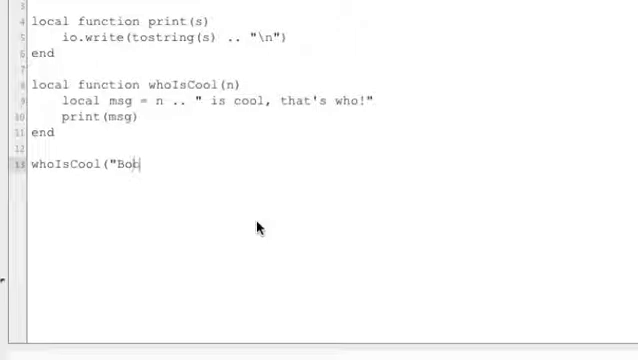
text("))
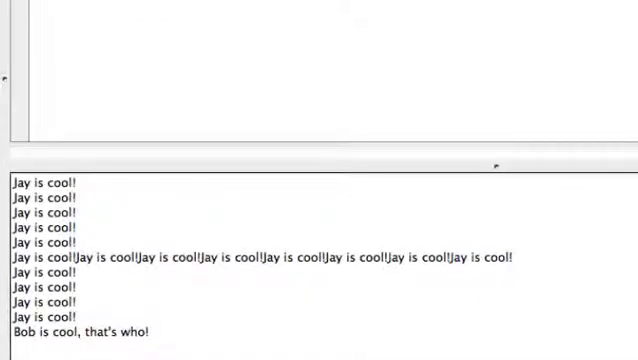
mouse_move(197, 42)
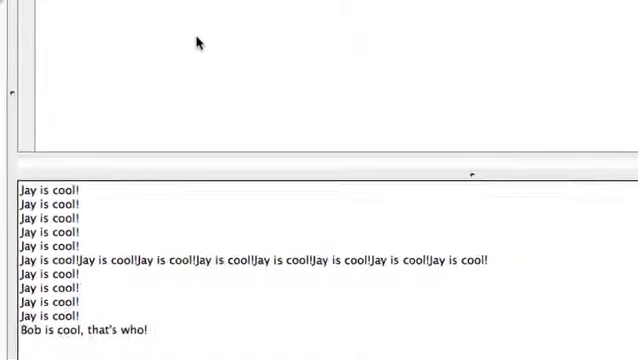
text(whoIsCool("Sally"))
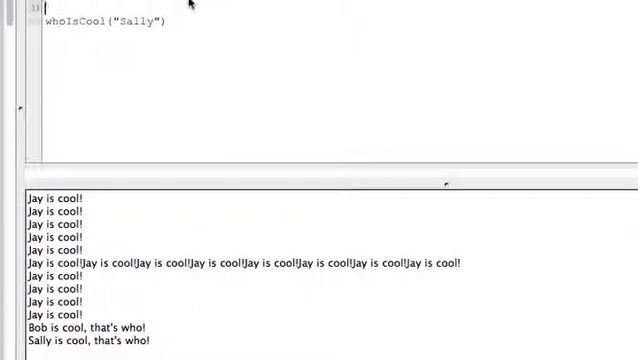
- Declare local myName = "Ferdinand" and pass myName instead of "Sally" to whoIsCool
text(local a)
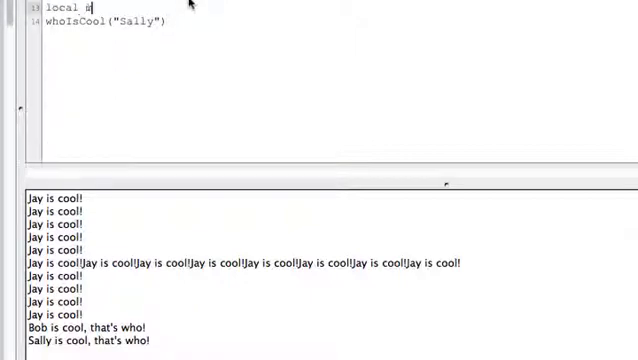
text(myName = ")
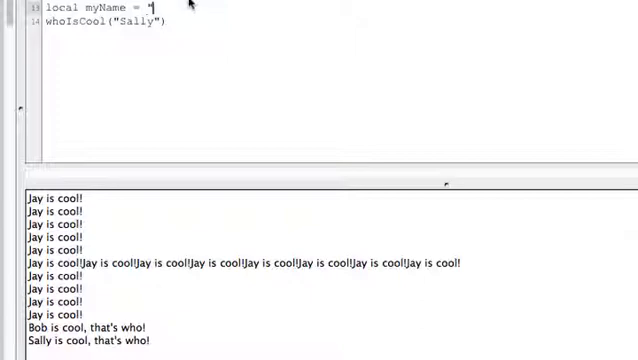
text(Ferdinand")
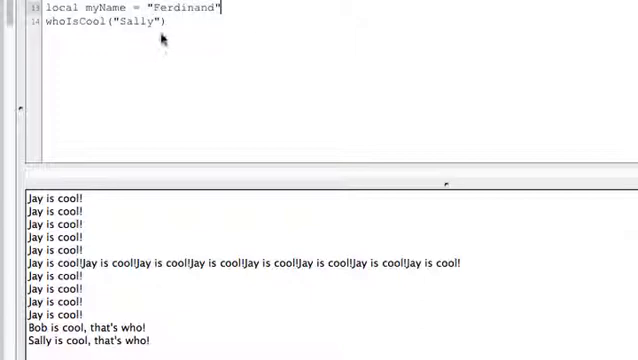
mouse_move(268, 114)
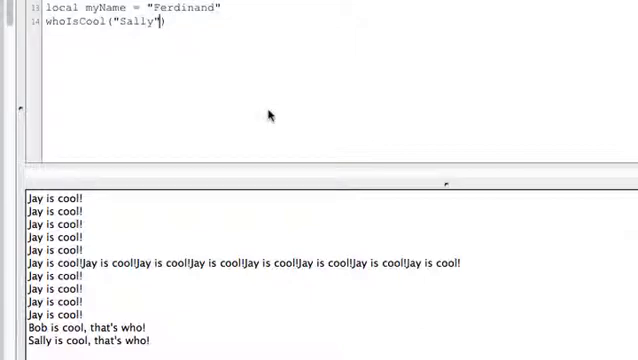
key(Backspace)
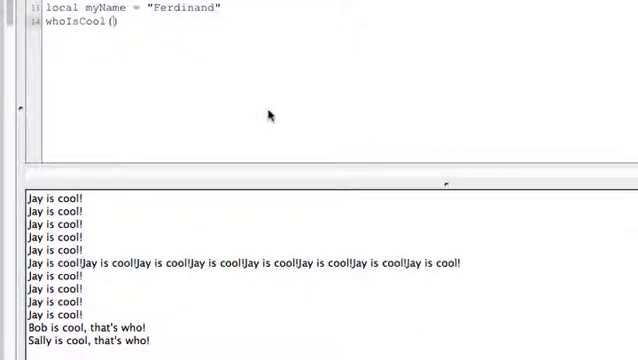
text(myName)
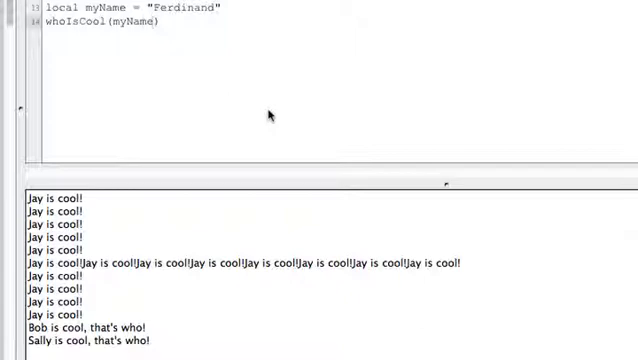
mouse_move(268, 115)
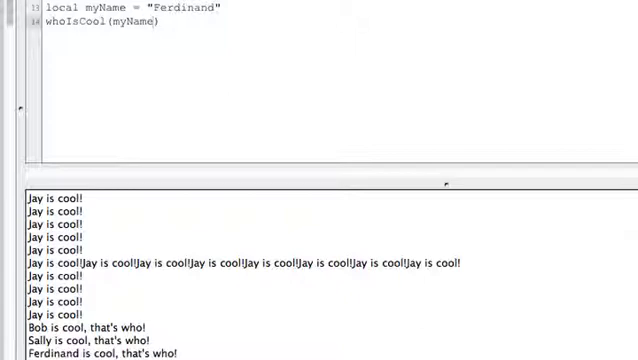
mouse_move(288, 75)
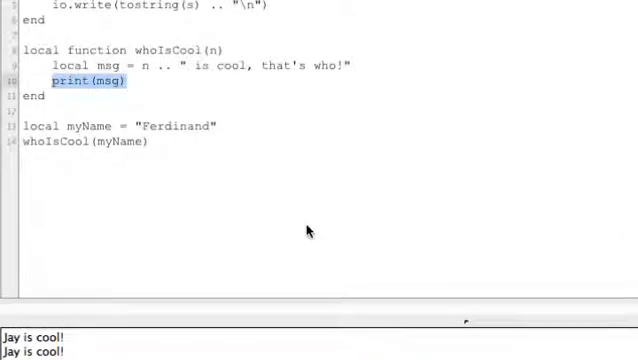
- Replace print(msg) inside whoIsCool with return msg
text(return)
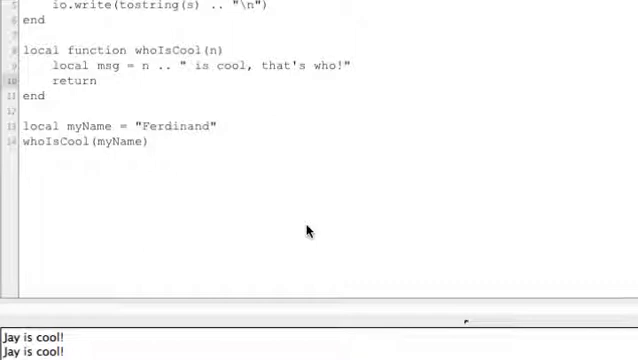
text(msg)
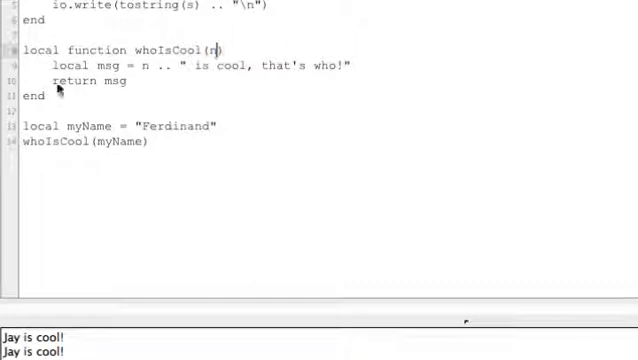
mouse_move(117, 88)
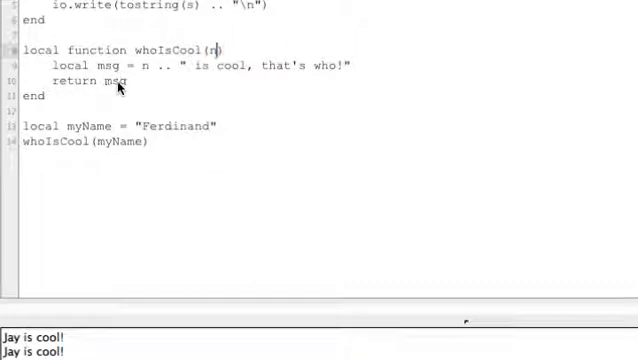
mouse_move(145, 230)
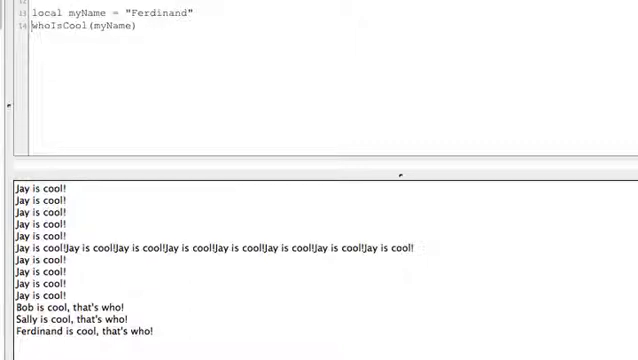
mouse_move(100, 82)
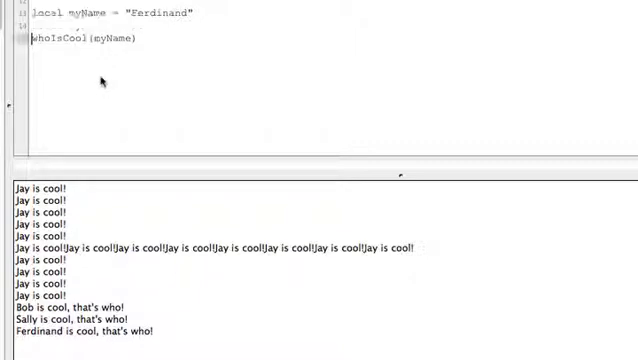
- Write local answer = whoIsCool(myName) in place of the bare call
text(local answer =)
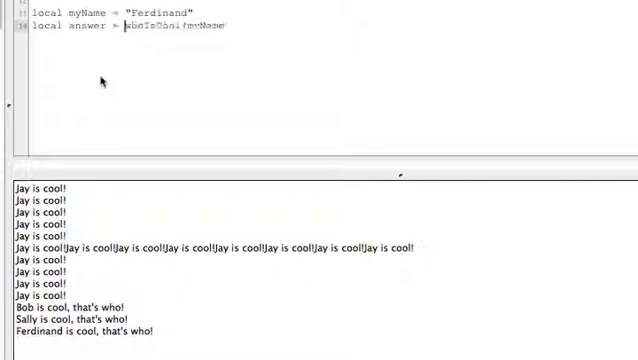
text(whoIsCool(myName))
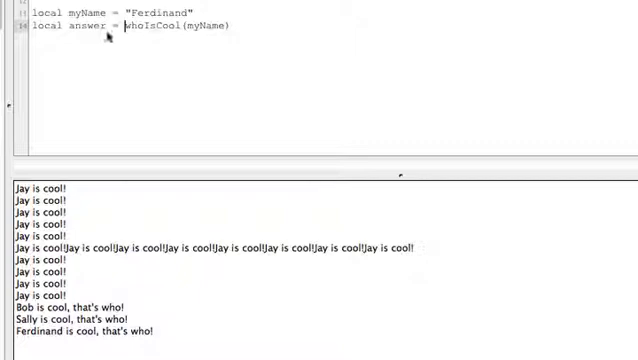
double_click(78, 26)
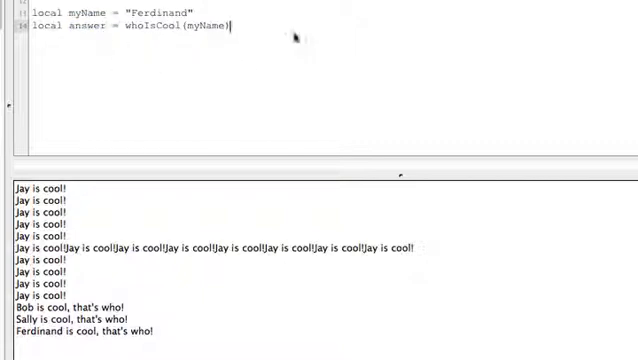
- Add print(answer) and change myName to "Lola" so the console shows Lola is cool
text(print)
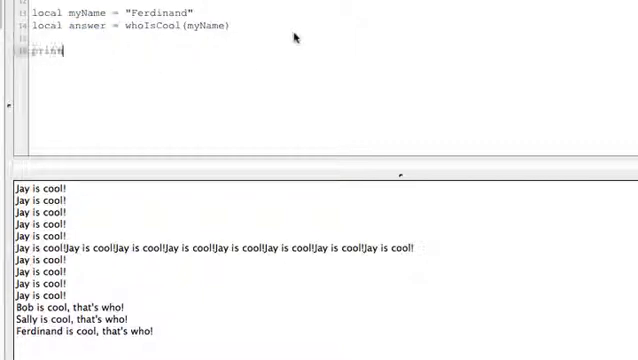
text((answer)
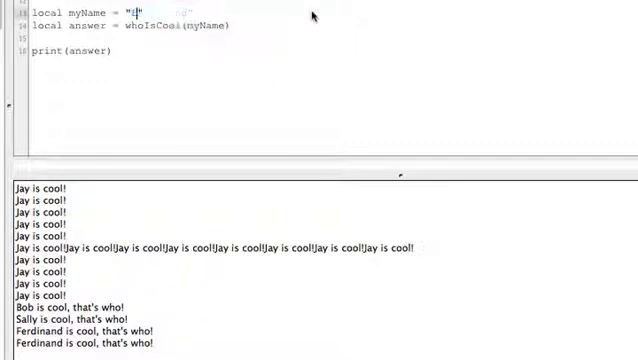
text(Lola)
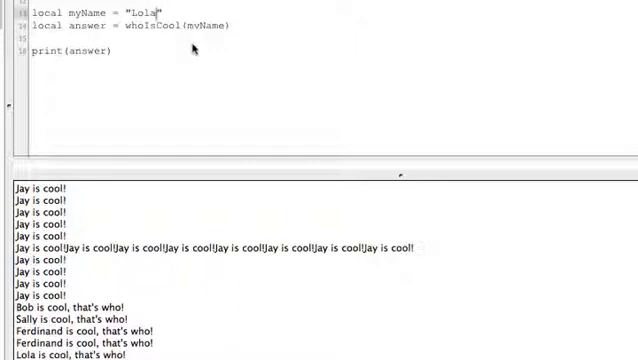
scroll(up, 3)
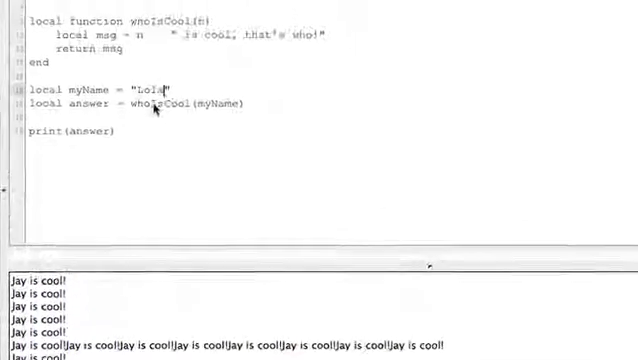
scroll(up, 3)
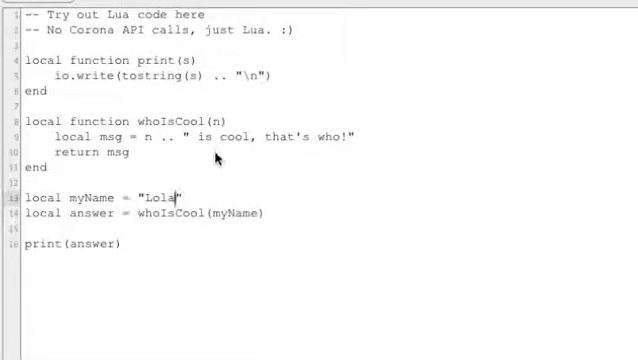
mouse_move(263, 178)
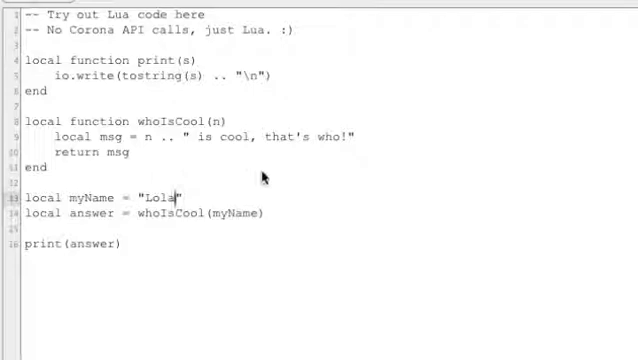
mouse_move(268, 178)
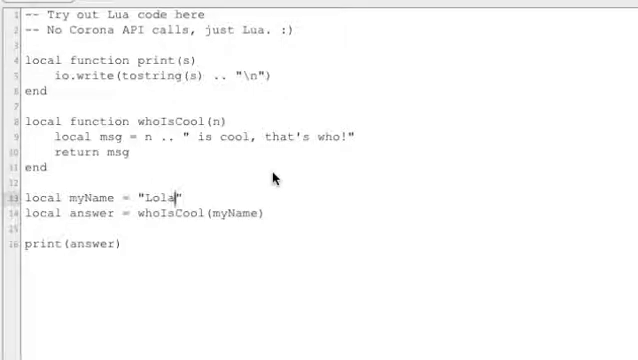